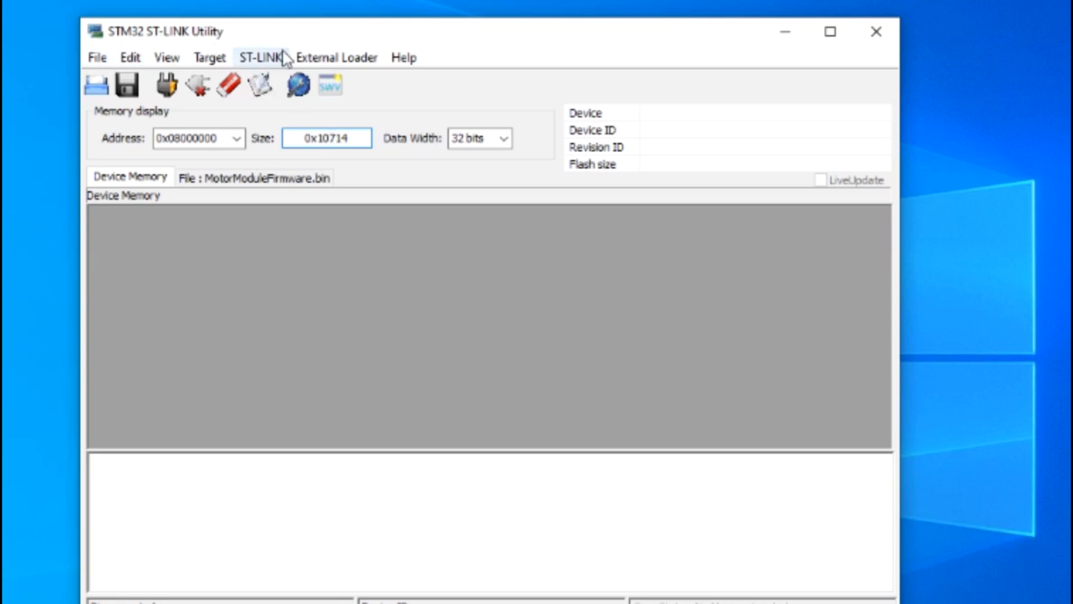
Load MotorModuleFirmware.bin from the YouTube projects folder via File > Open file.
{"action": "left_click", "coordinate": [327, 138]}
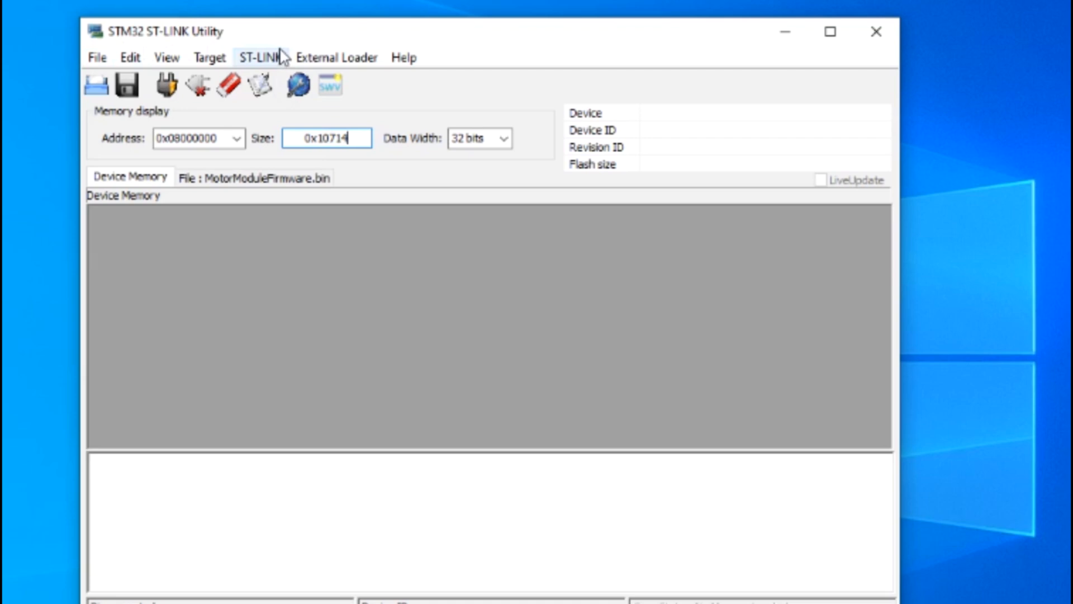
{"action": "left_click", "coordinate": [198, 86]}
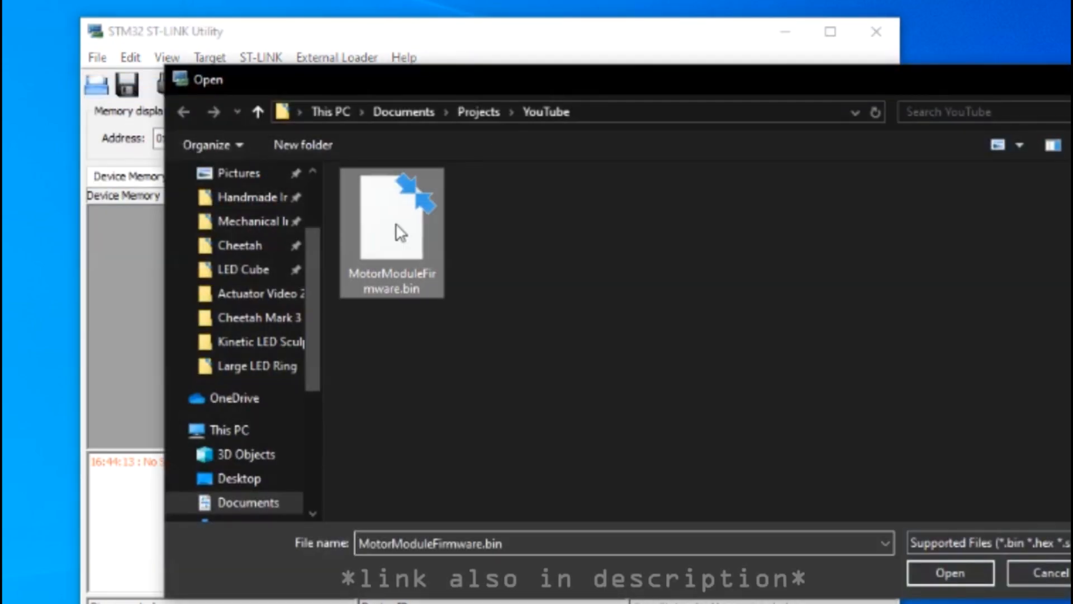
{"action": "left_click", "coordinate": [950, 572]}
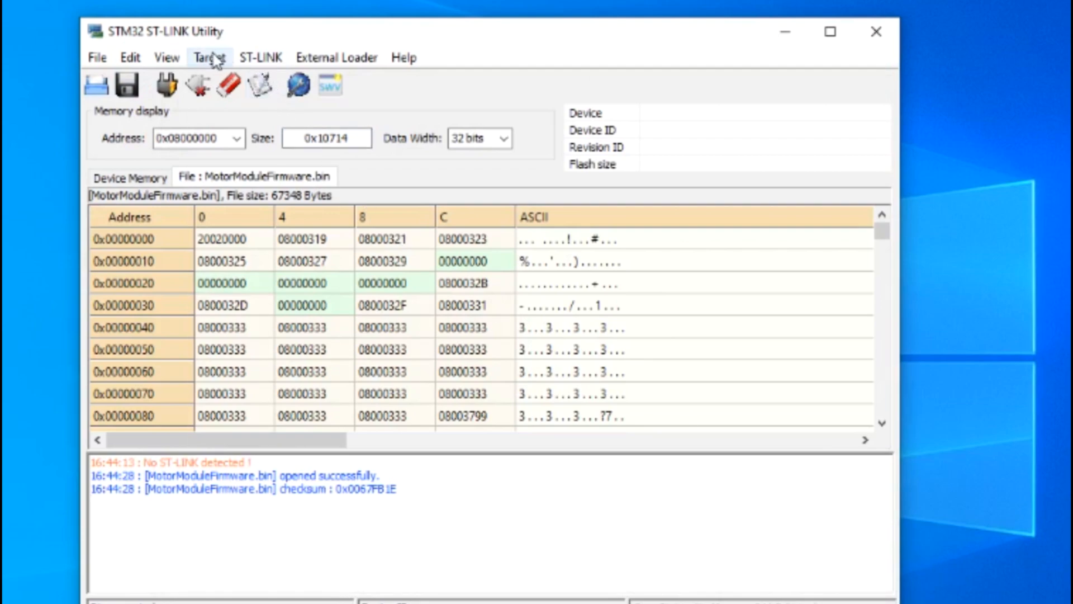
Refresh Target Settings until the ST-LINK and STM32F446xx are detected, then connect over SWD.
{"action": "left_click", "coordinate": [208, 57]}
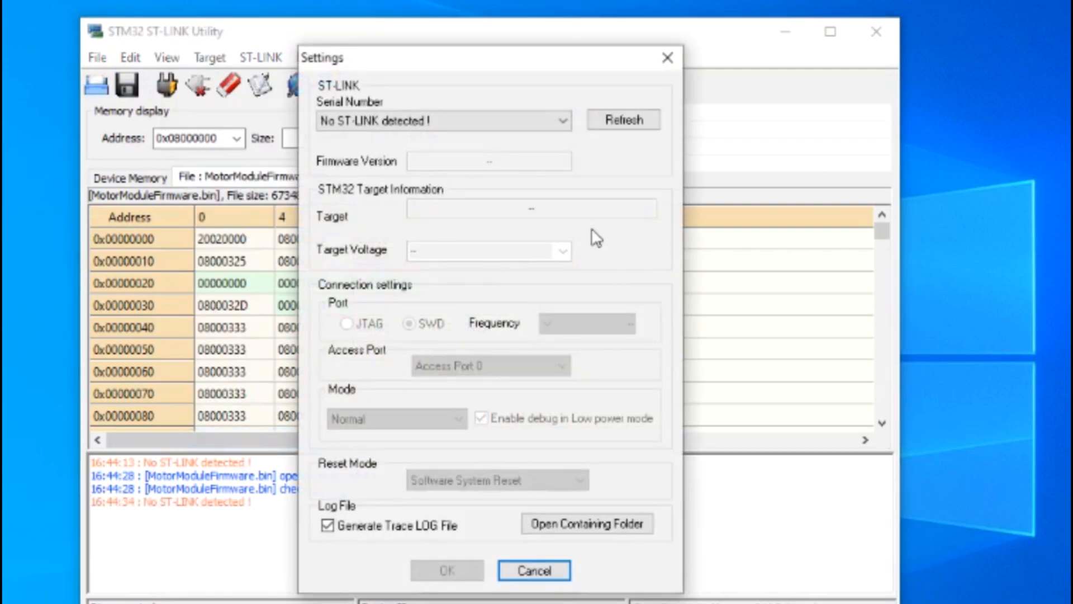
{"action": "left_click", "coordinate": [622, 120]}
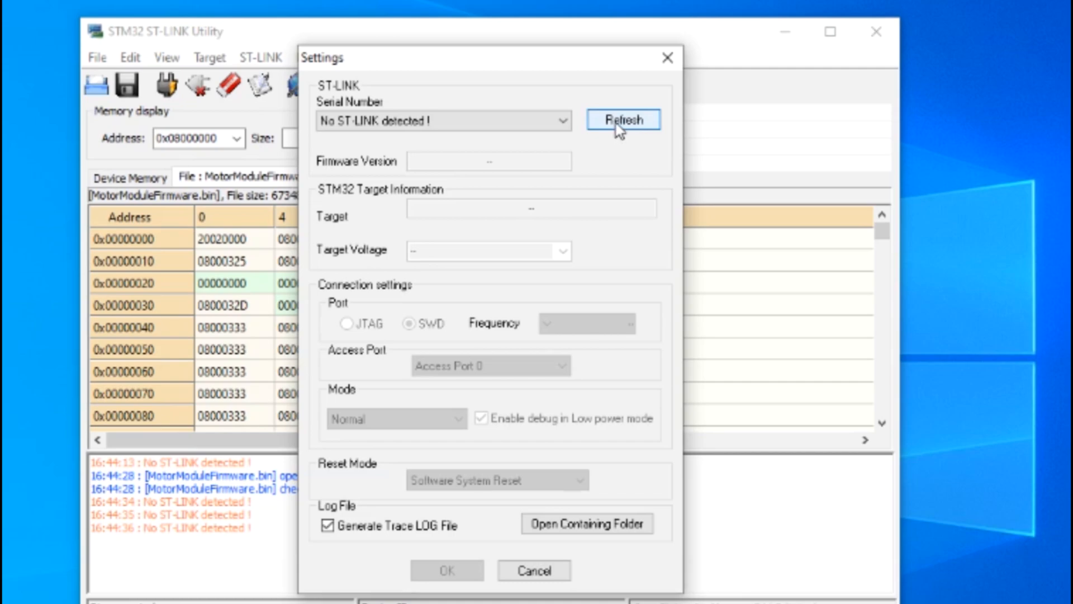
{"action": "left_click", "coordinate": [623, 120]}
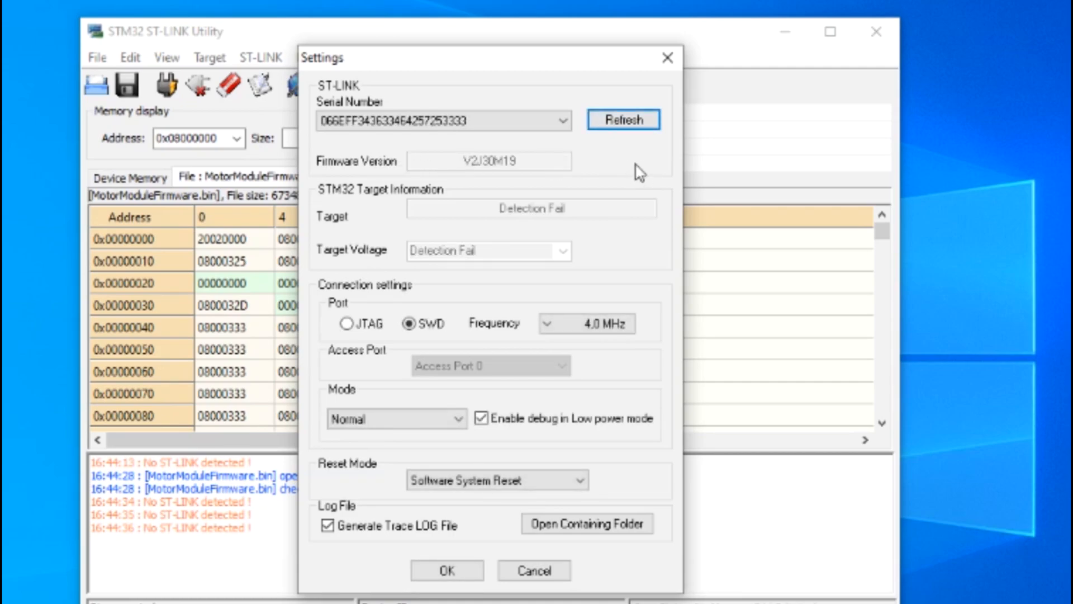
{"action": "left_click", "coordinate": [623, 119]}
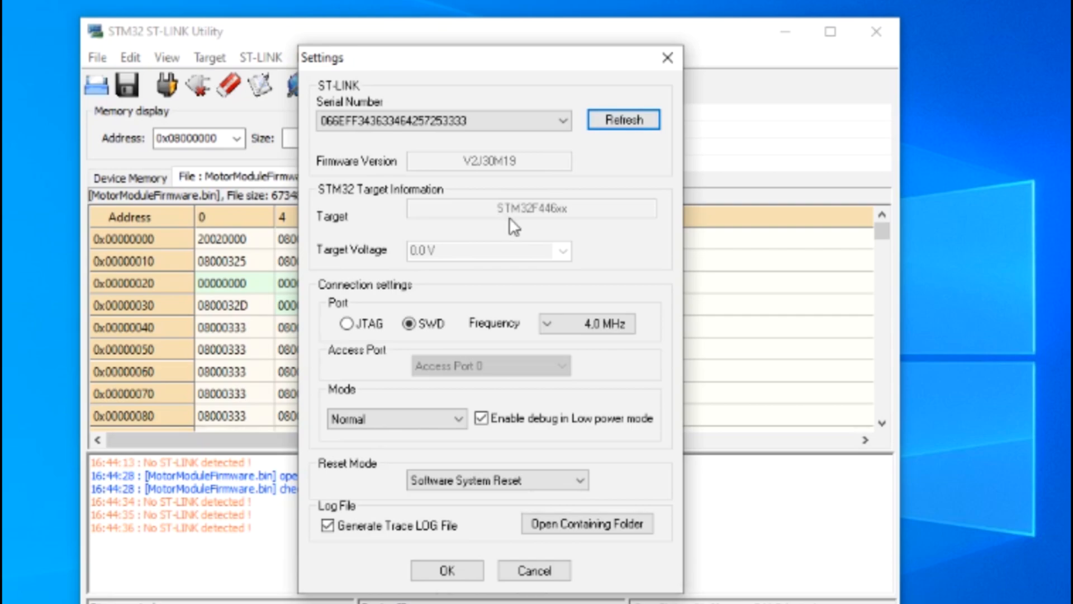
{"action": "mouse_move", "coordinate": [583, 220]}
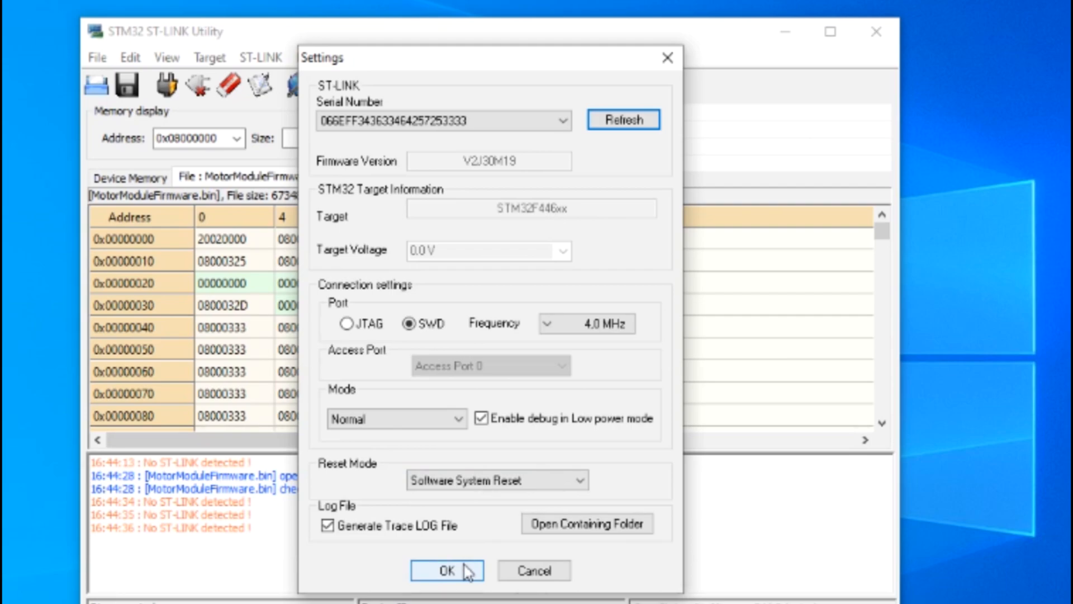
{"action": "left_click", "coordinate": [445, 570]}
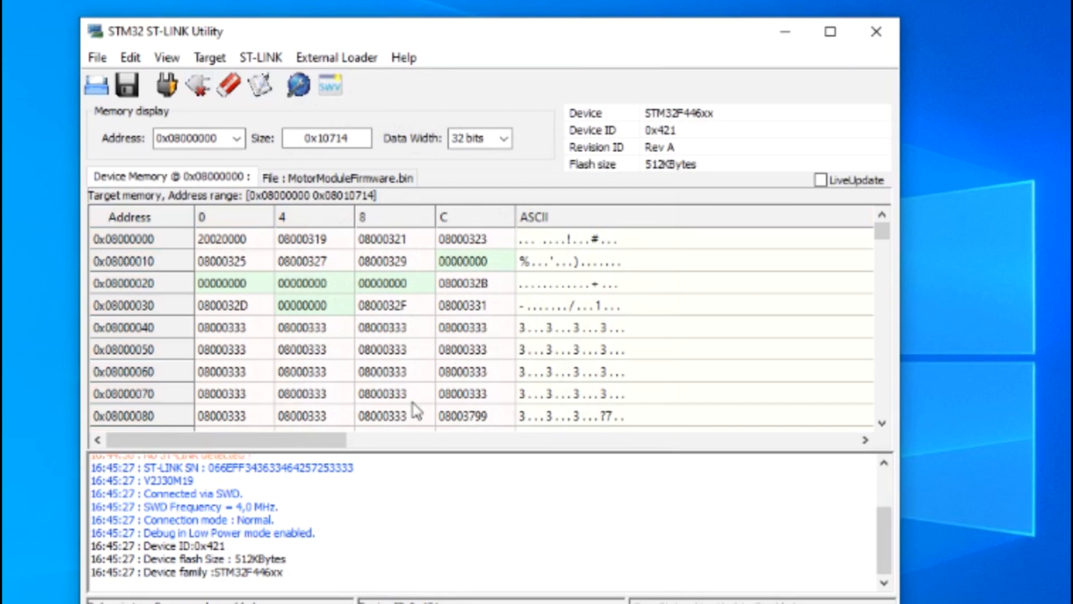
Program & Verify MotorModuleFirmware.bin at 0x08000000 with reset after programming.
{"action": "left_click", "coordinate": [210, 57]}
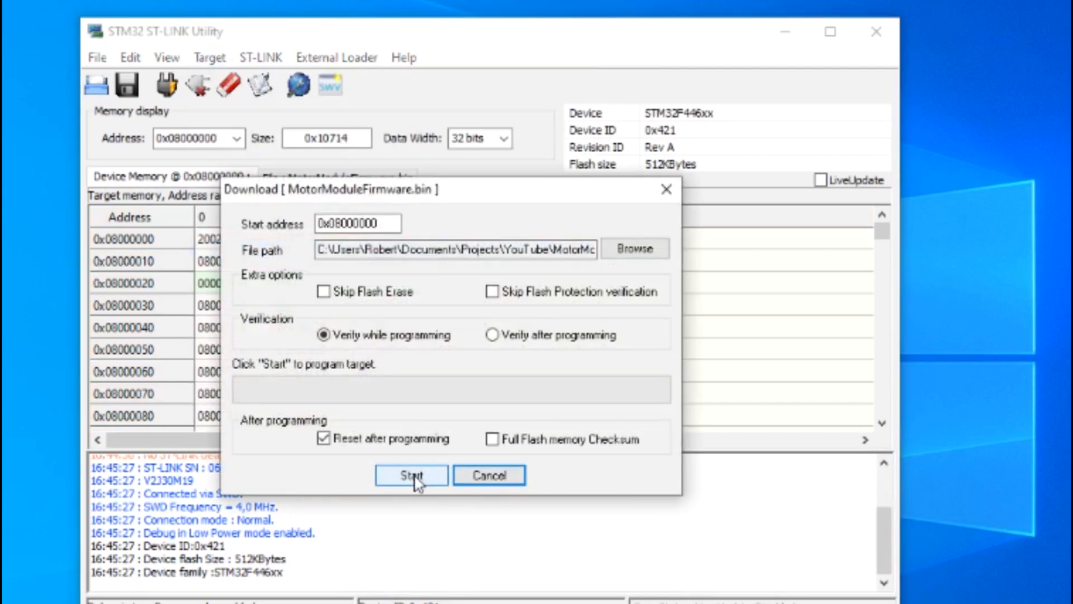
{"action": "left_click", "coordinate": [411, 475]}
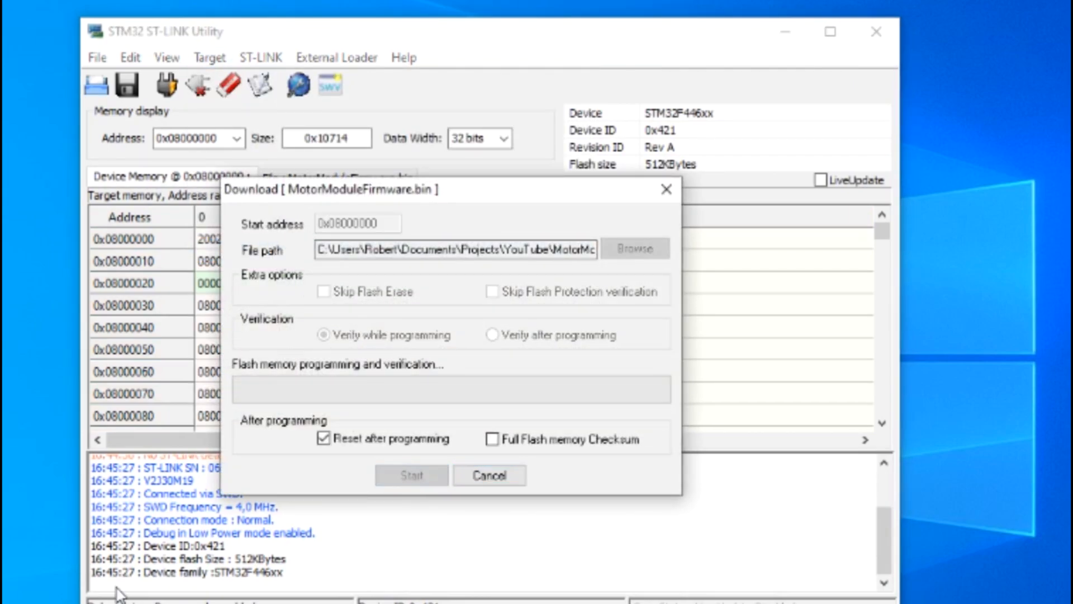
{"action": "left_click", "coordinate": [410, 475]}
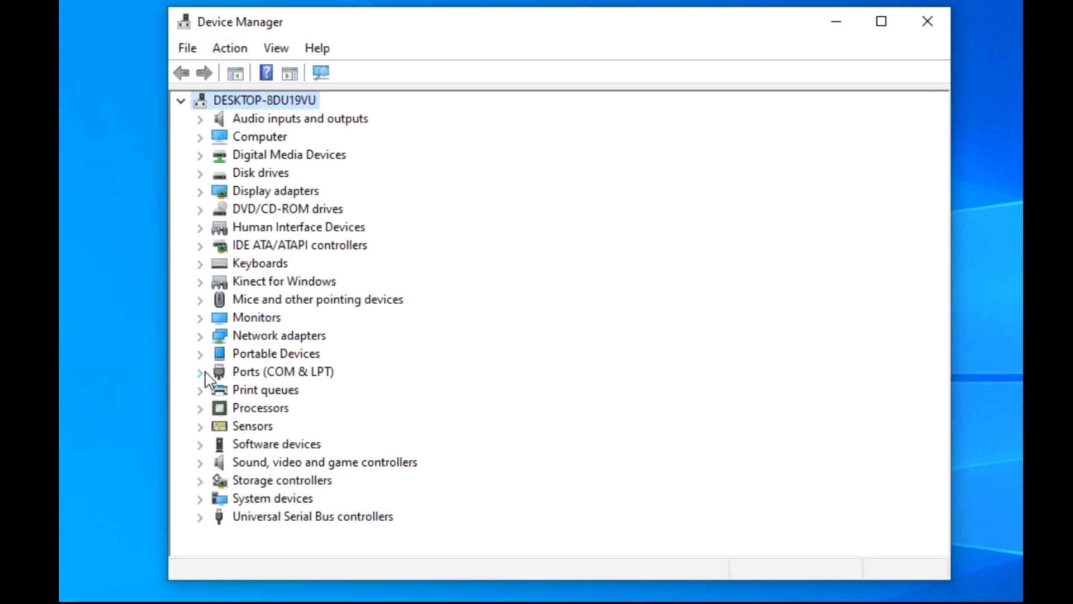
Expand Ports (COM & LPT) to find the CP210x UART bridge on COM10.
{"action": "left_click", "coordinate": [199, 371]}
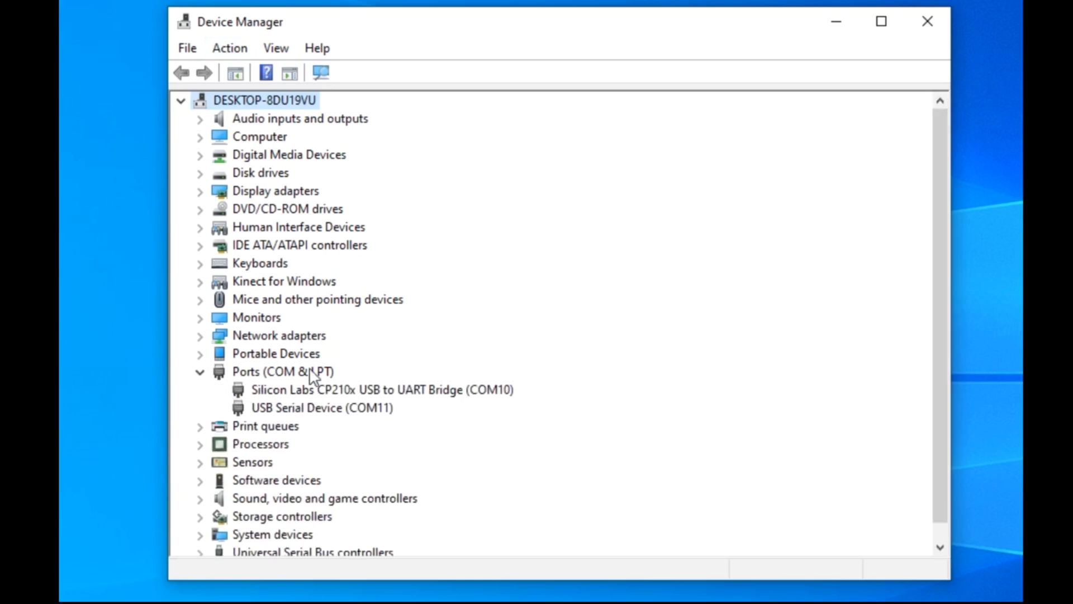
{"action": "mouse_move", "coordinate": [262, 409]}
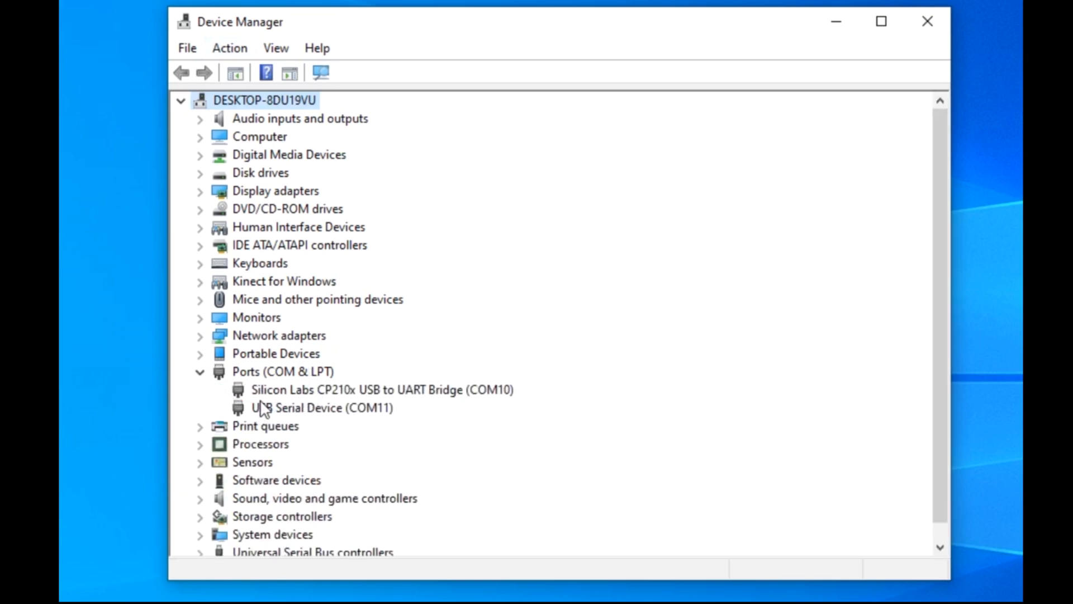
{"action": "mouse_move", "coordinate": [458, 403]}
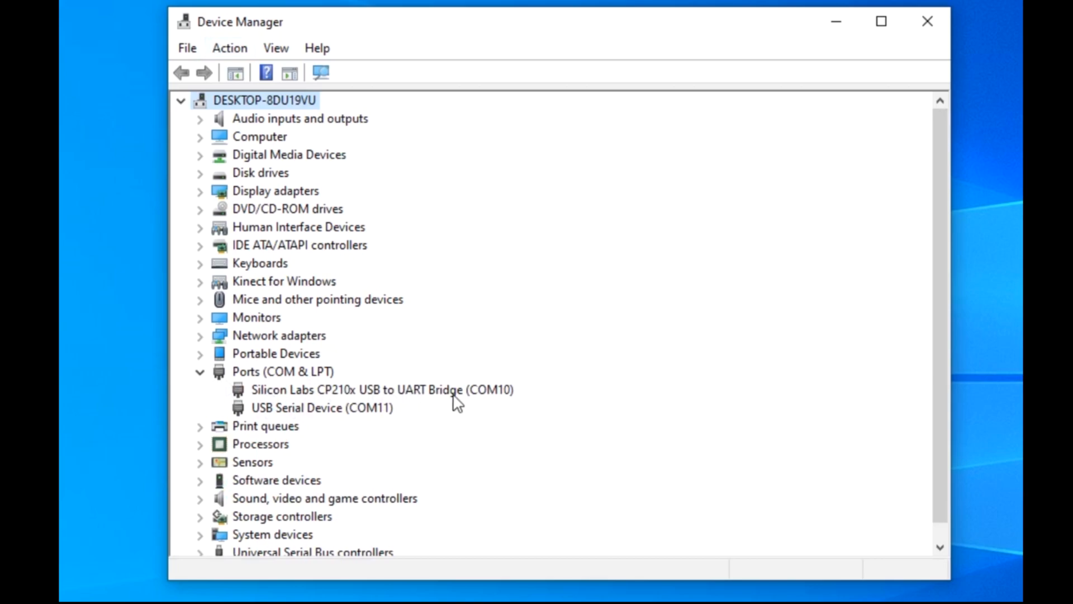
{"action": "mouse_move", "coordinate": [676, 460]}
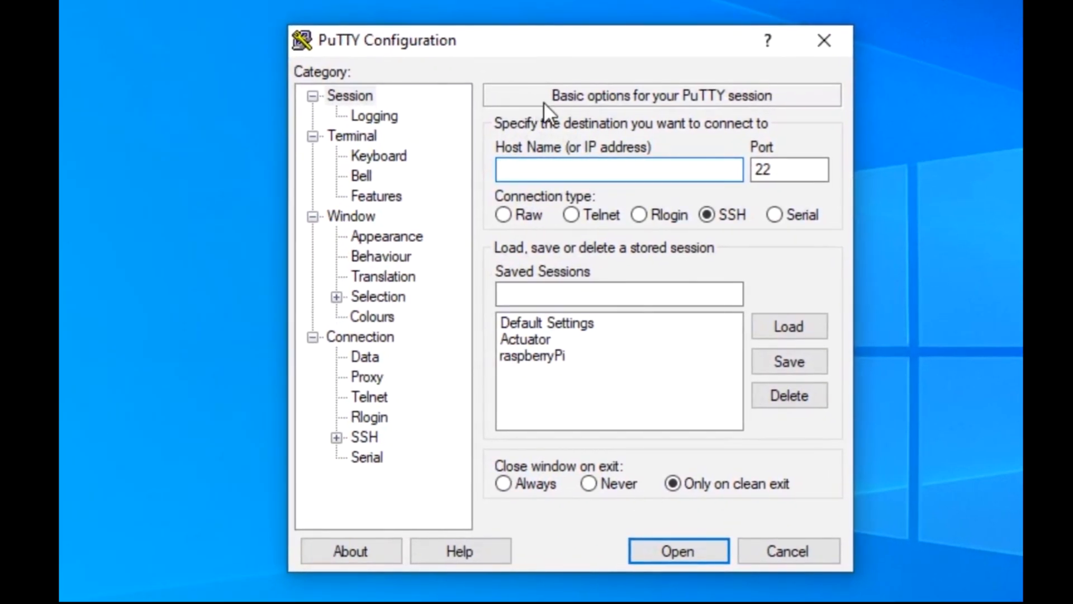
Configure a PuTTY Serial session on COM10 at 921600 baud and open it.
{"action": "left_click", "coordinate": [366, 457]}
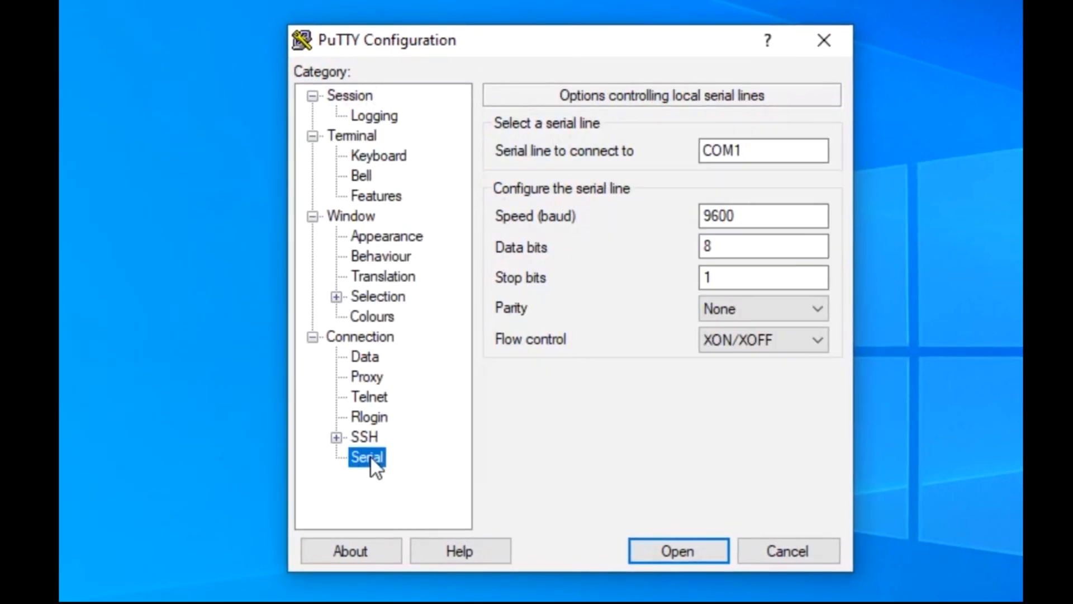
{"action": "left_click", "coordinate": [762, 151]}
{"action": "type", "text": "0"}
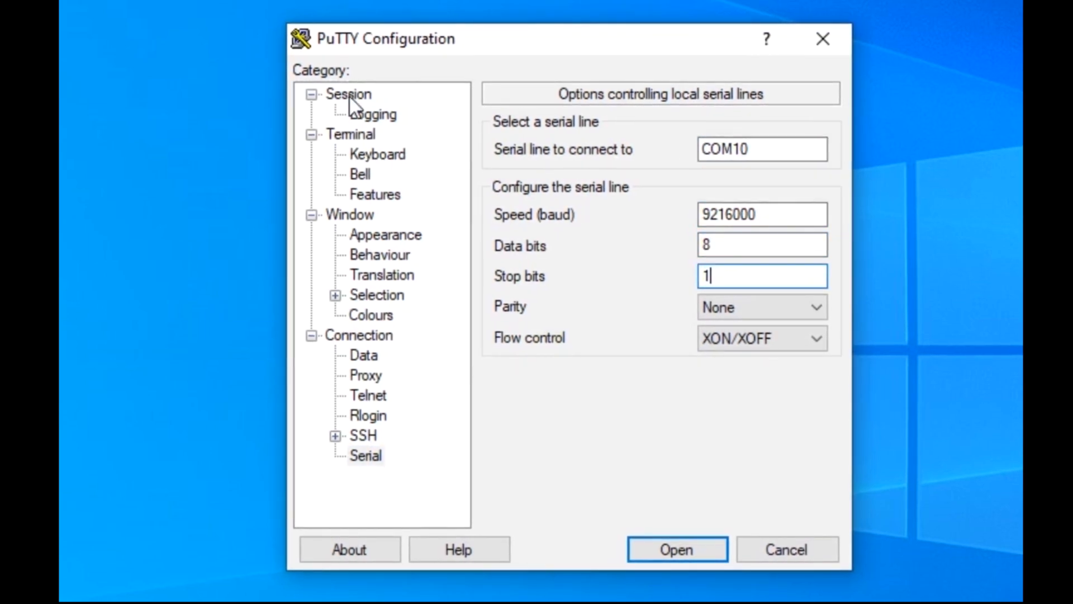
{"action": "left_click", "coordinate": [347, 94]}
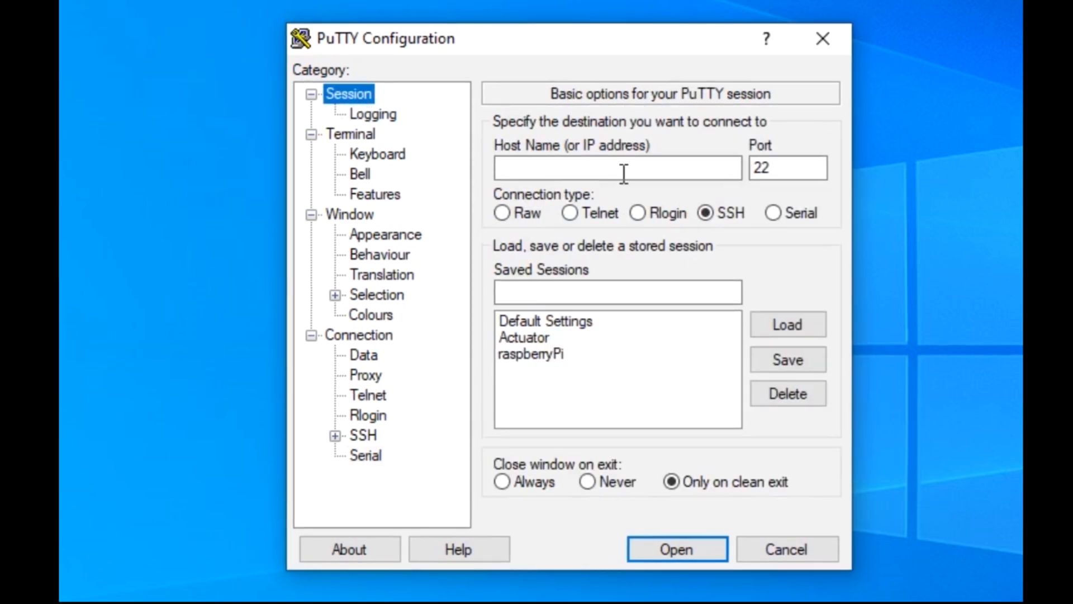
{"action": "left_click", "coordinate": [774, 213]}
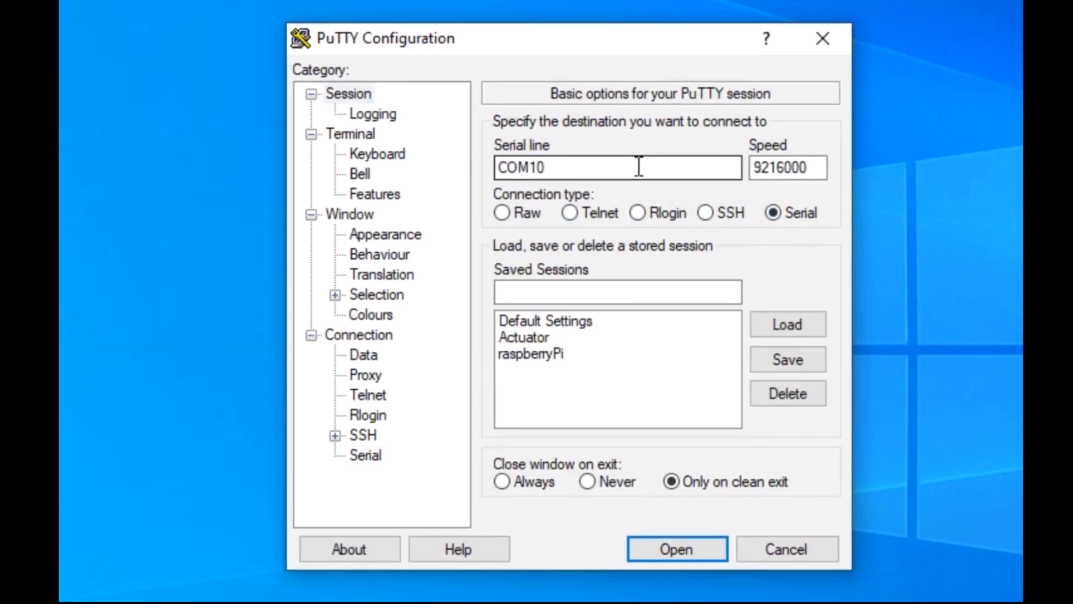
{"action": "left_click", "coordinate": [788, 167]}
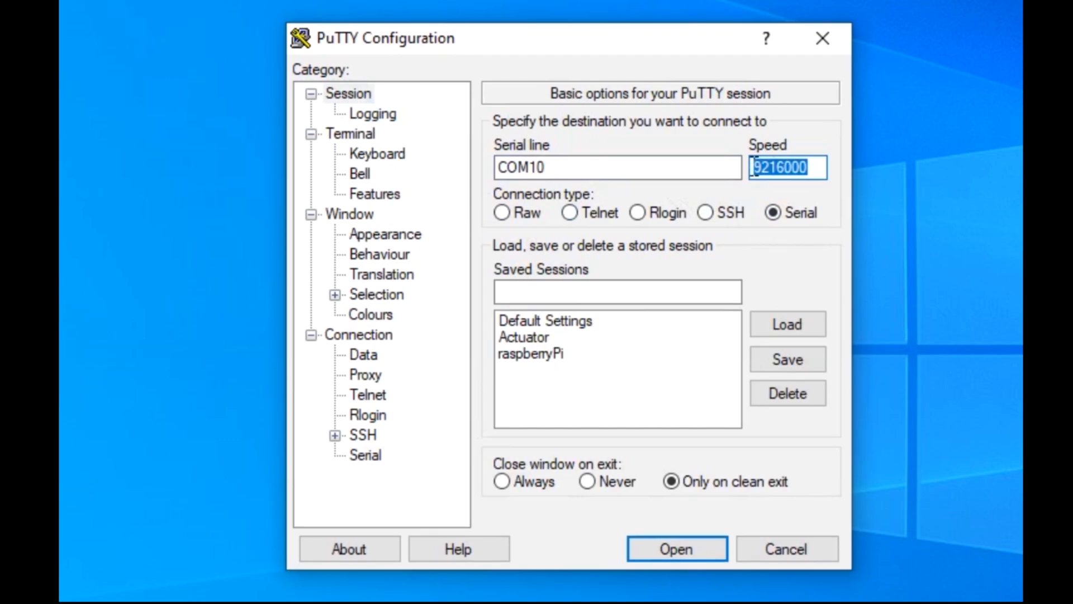
{"action": "left_click", "coordinate": [348, 94]}
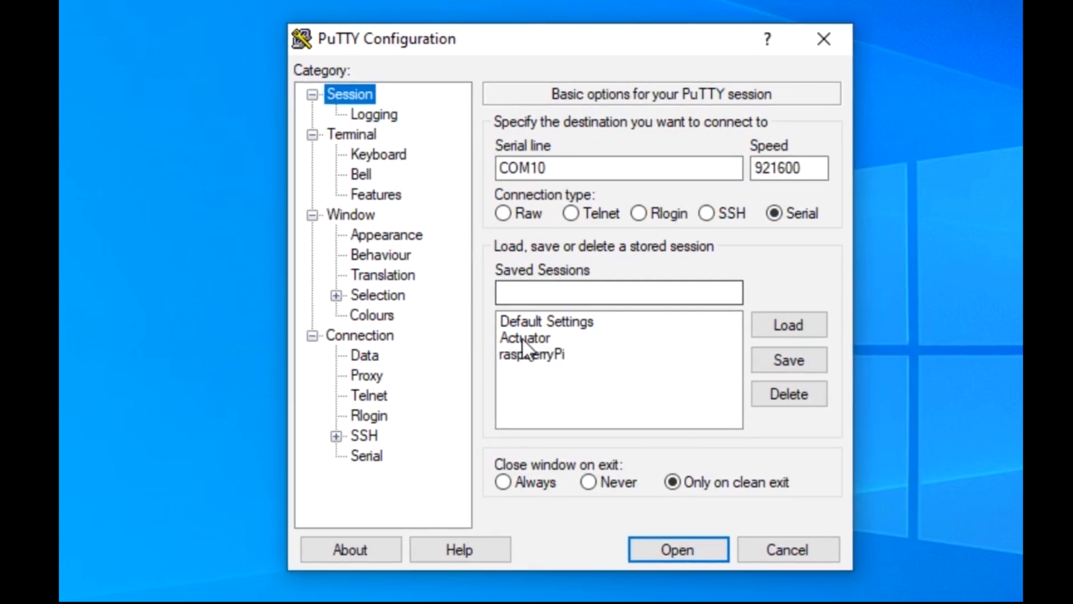
{"action": "mouse_move", "coordinate": [540, 341]}
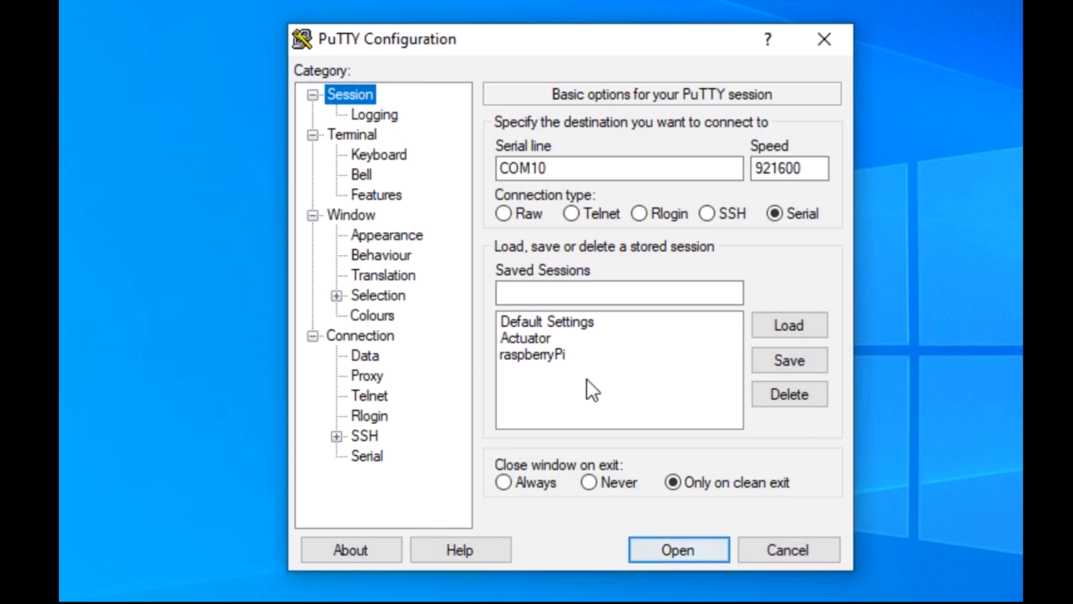
{"action": "left_click", "coordinate": [677, 549]}
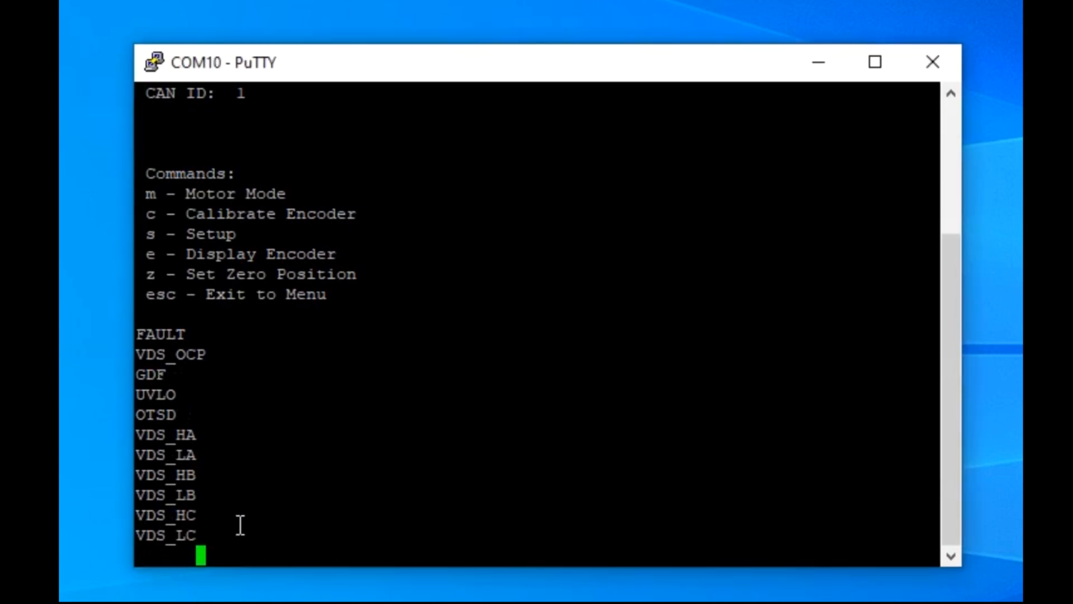
{"action": "mouse_move", "coordinate": [140, 486]}
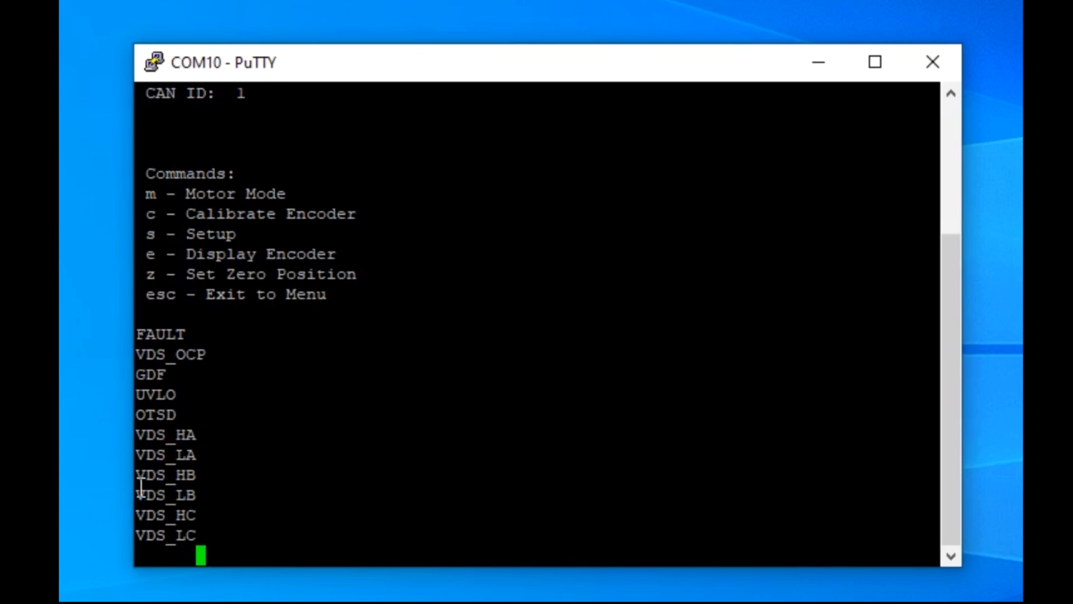
{"action": "mouse_move", "coordinate": [183, 214]}
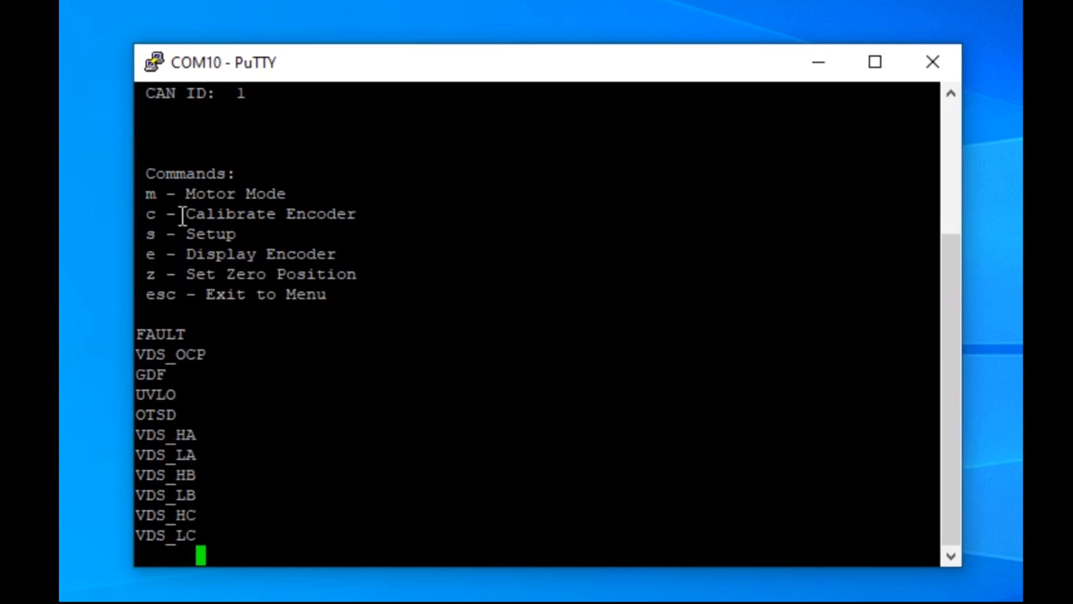
{"action": "mouse_move", "coordinate": [255, 560]}
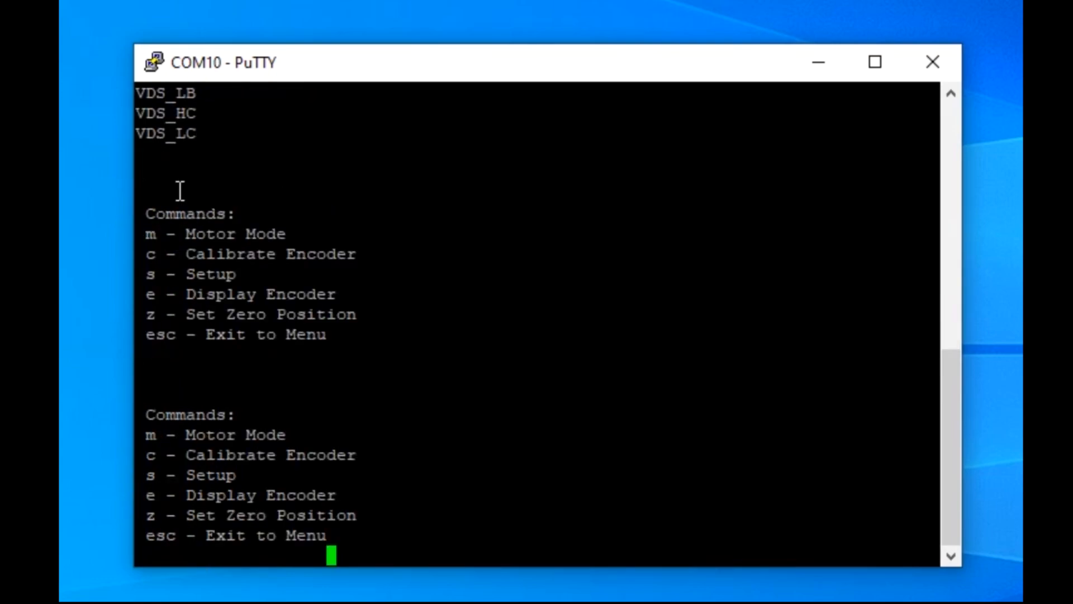
{"action": "mouse_move", "coordinate": [235, 551]}
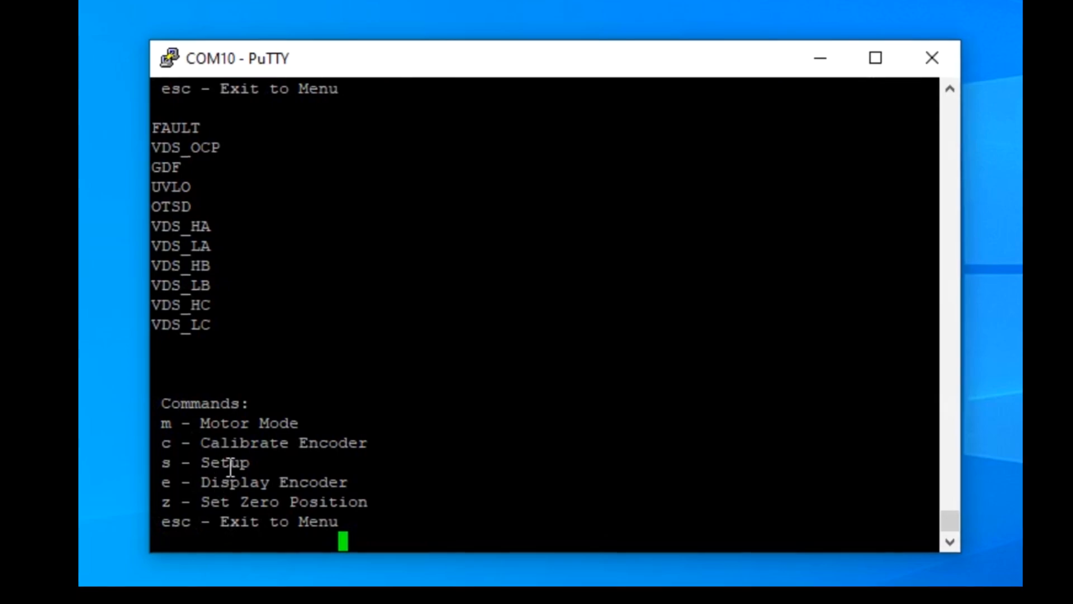
Enter Setup with 's' and set the controller's CAN ID to 5 with 'i5'.
{"action": "type", "text": "s"}
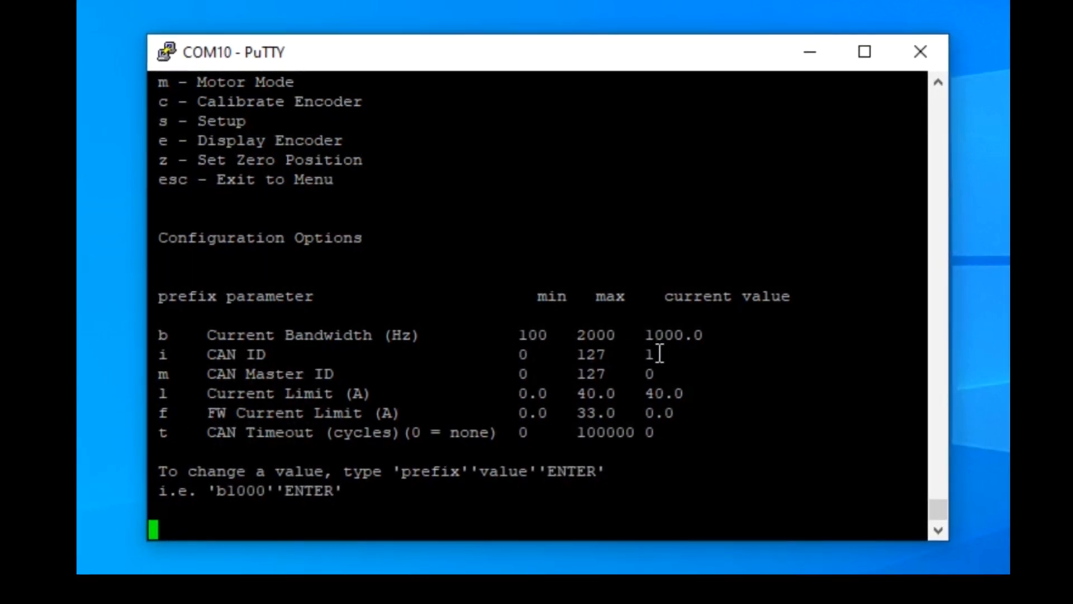
{"action": "type", "text": "i5"}
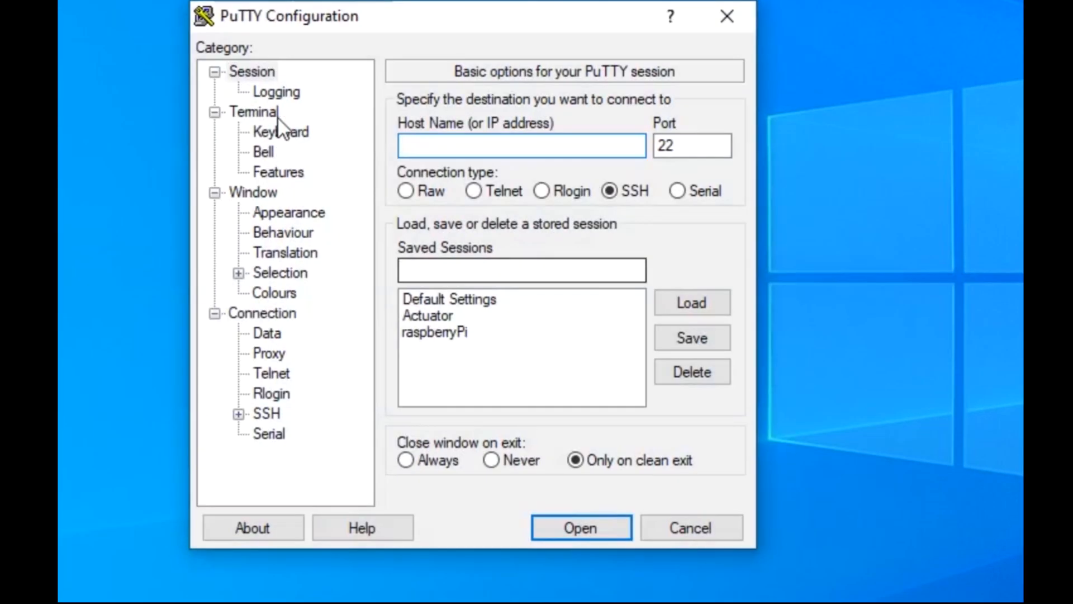
Reconnect the PuTTY COM10 serial session to show the command menu again.
{"action": "left_click", "coordinate": [579, 528]}
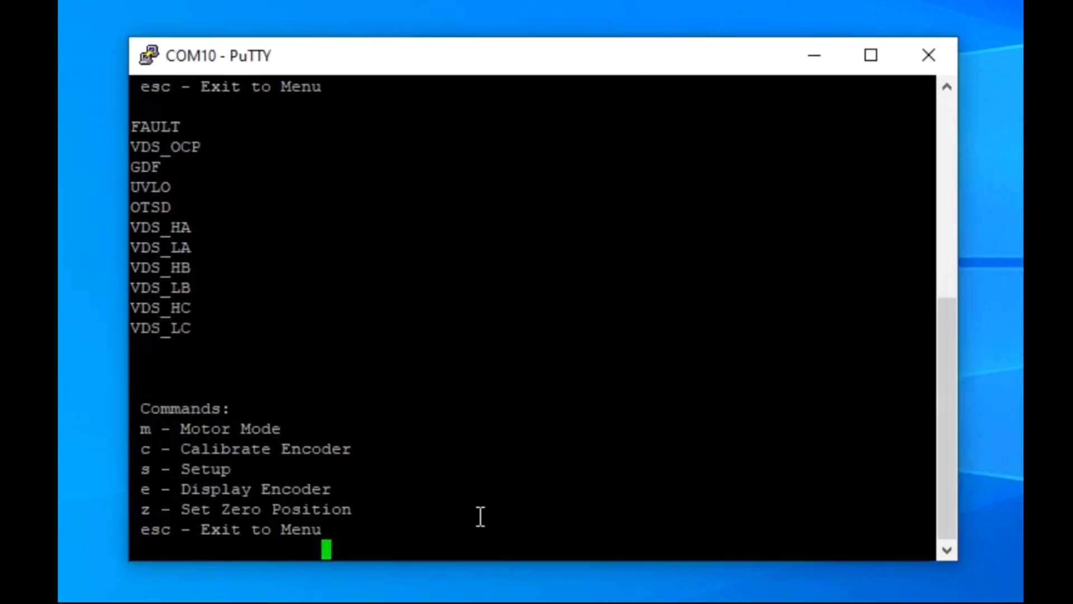